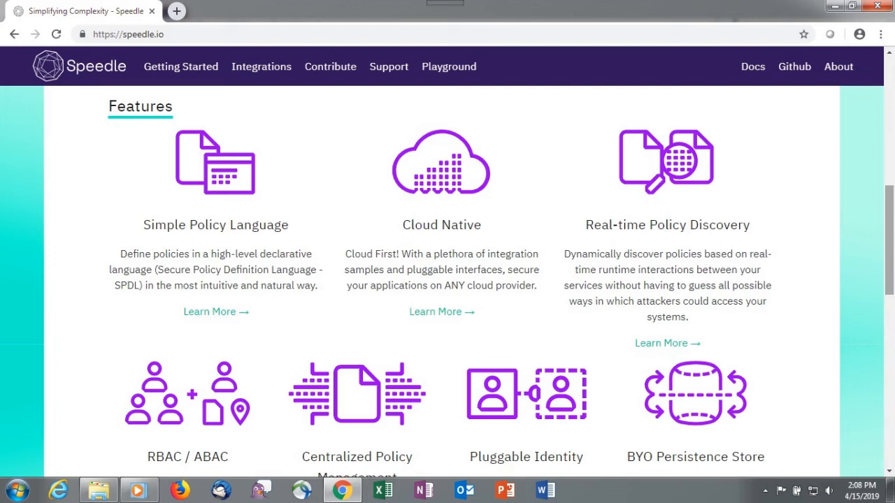
Scroll through speedle.io's Features section, then open the oracle/speedle repository from the Github nav link
{"action": "scroll", "scroll_direction": "down", "scroll_amount": 3}
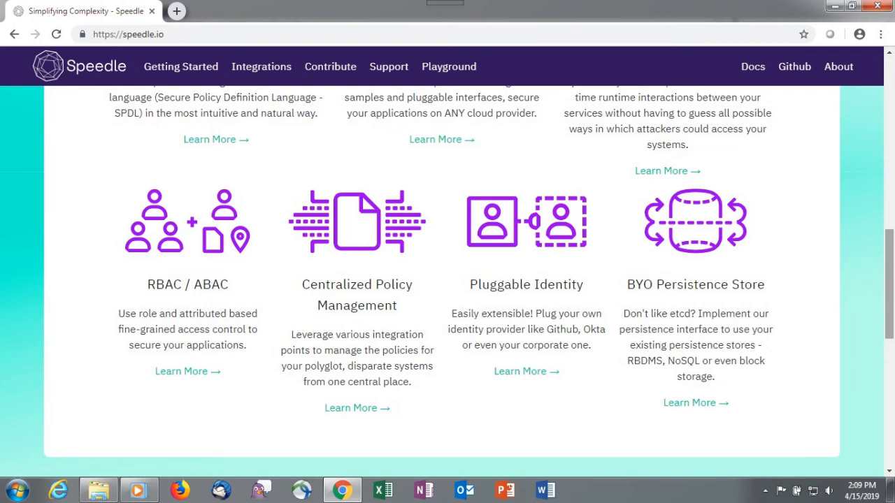
{"action": "left_click", "coordinate": [793, 66]}
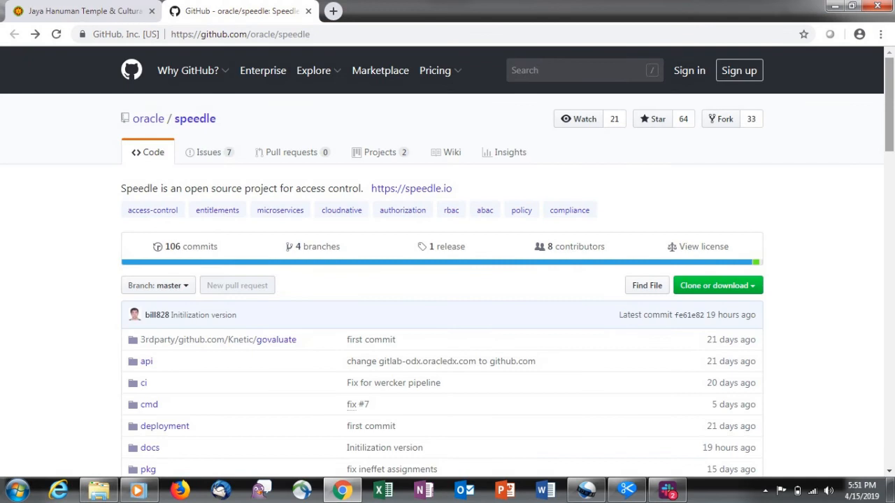